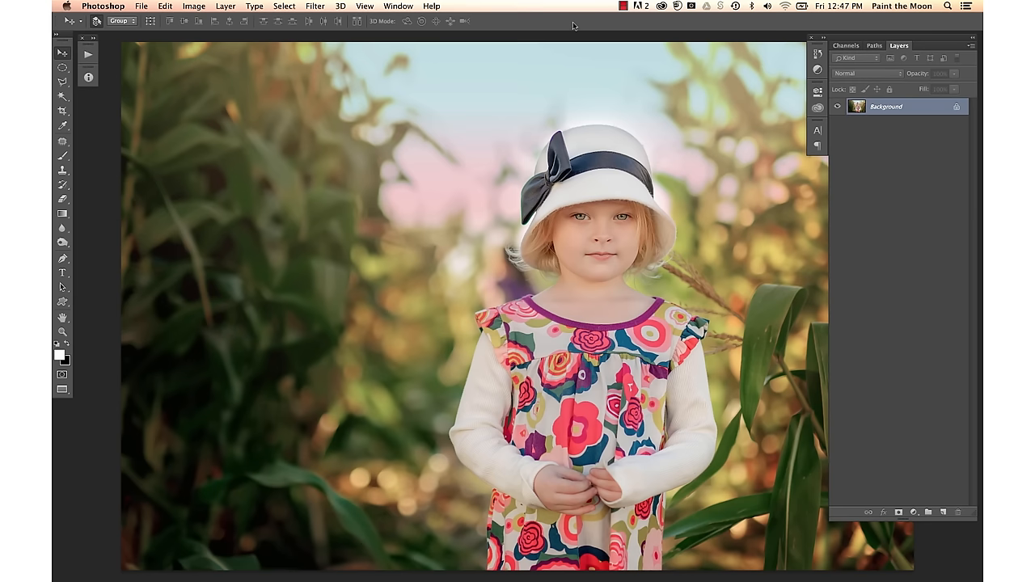
mouse_move(532, 225)
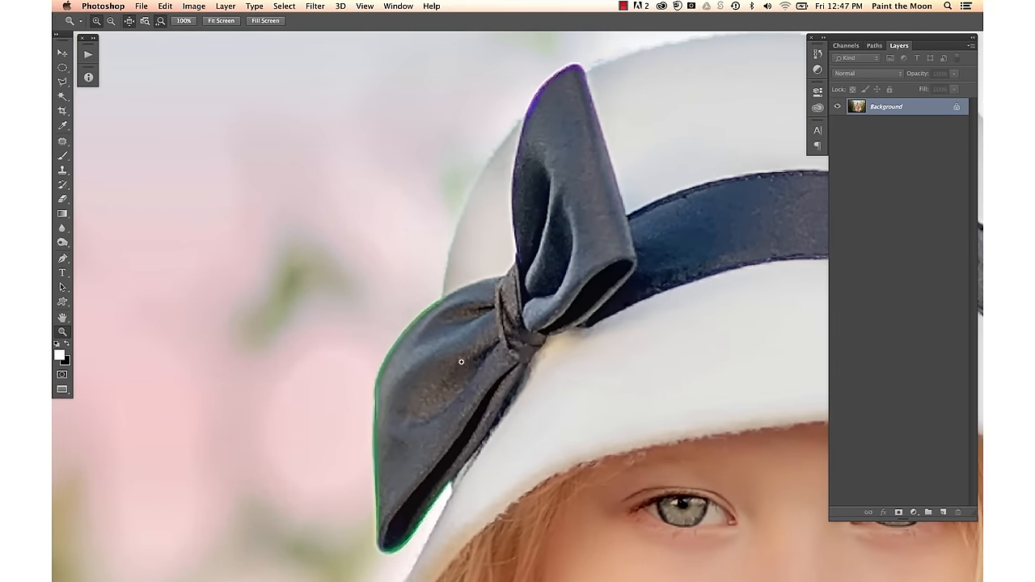
mouse_move(373, 391)
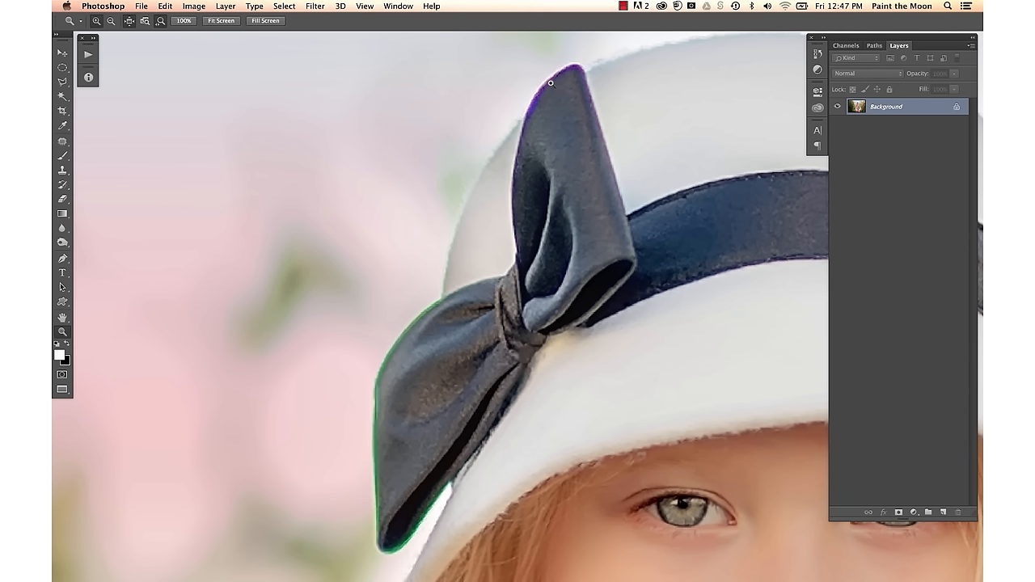
mouse_move(445, 264)
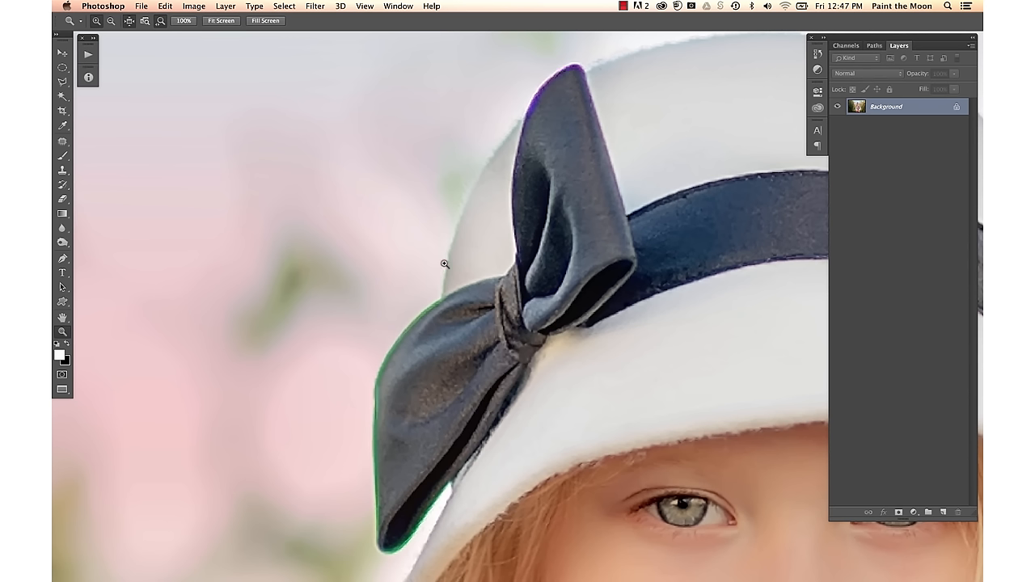
mouse_move(564, 233)
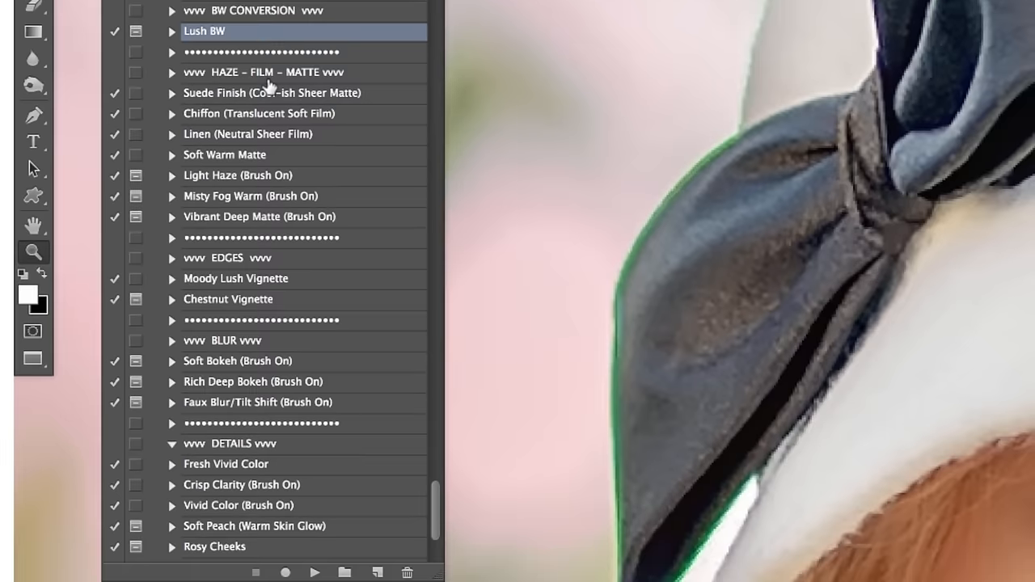
Run the Banish Chromatic Aberations (Brush Off) action from the Actions panel
scroll("down", 3)
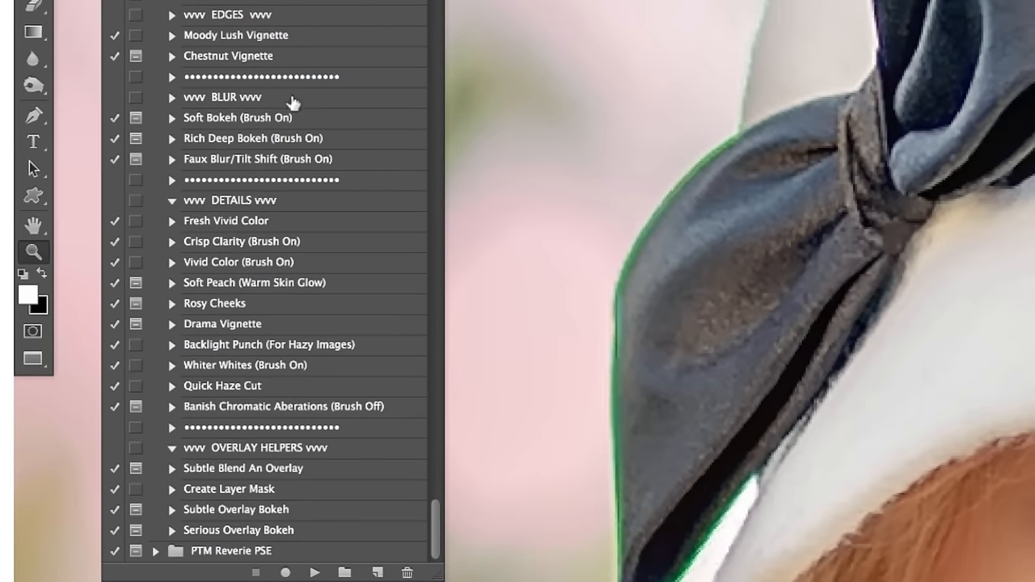
left_click(283, 406)
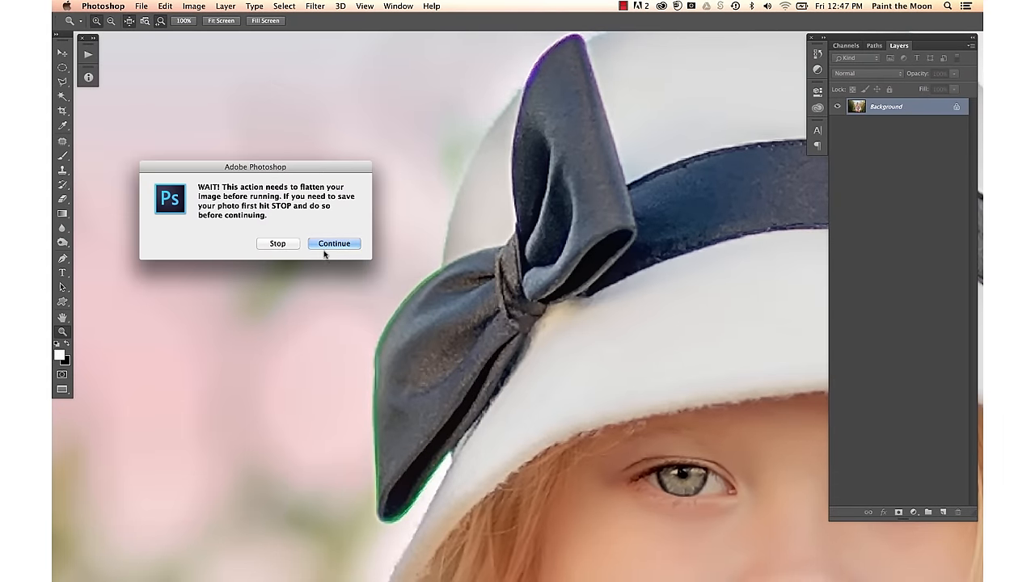
Accept the flatten warning and dismiss the action's brush instructions
left_click(334, 243)
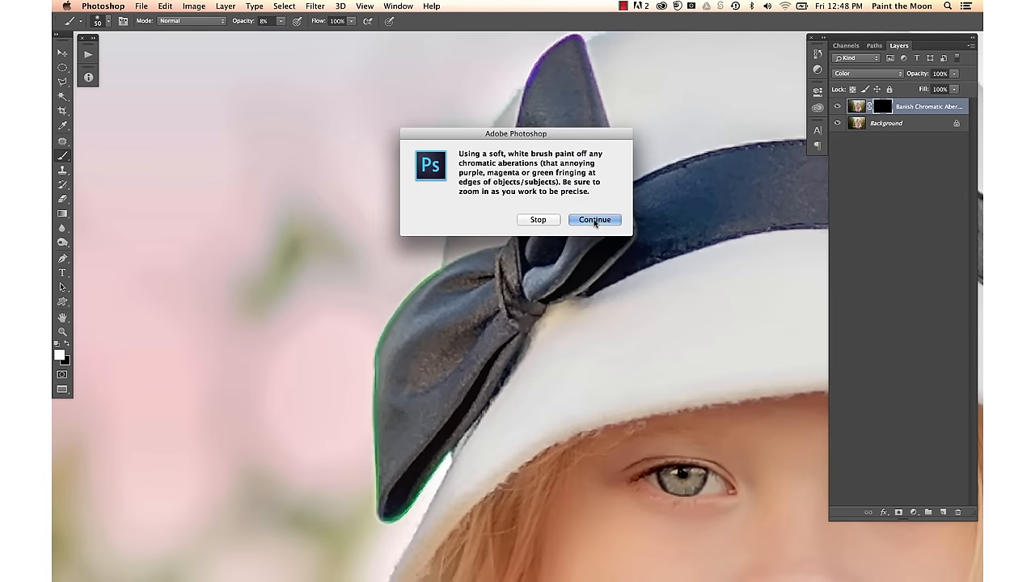
mouse_move(411, 302)
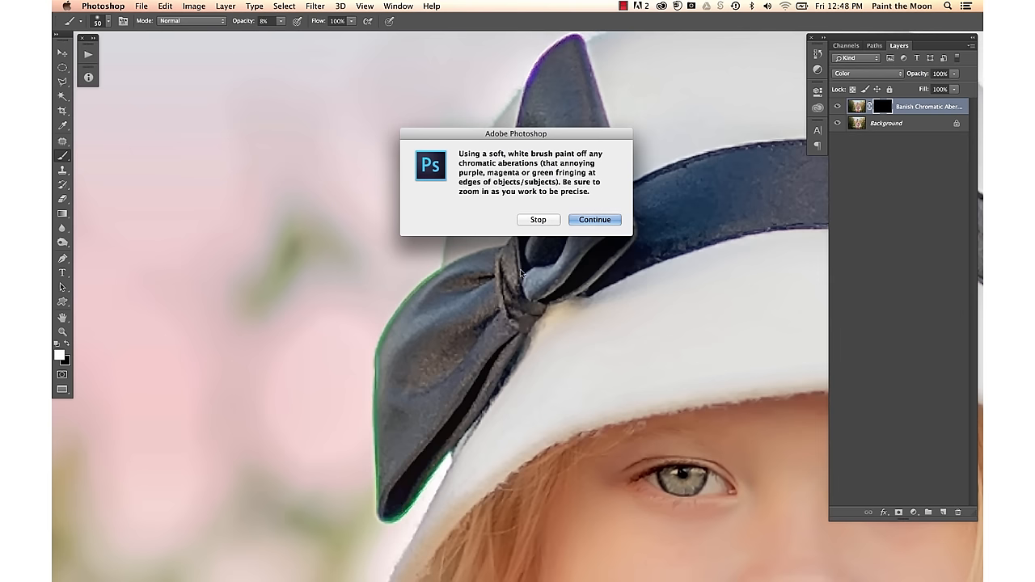
mouse_move(576, 139)
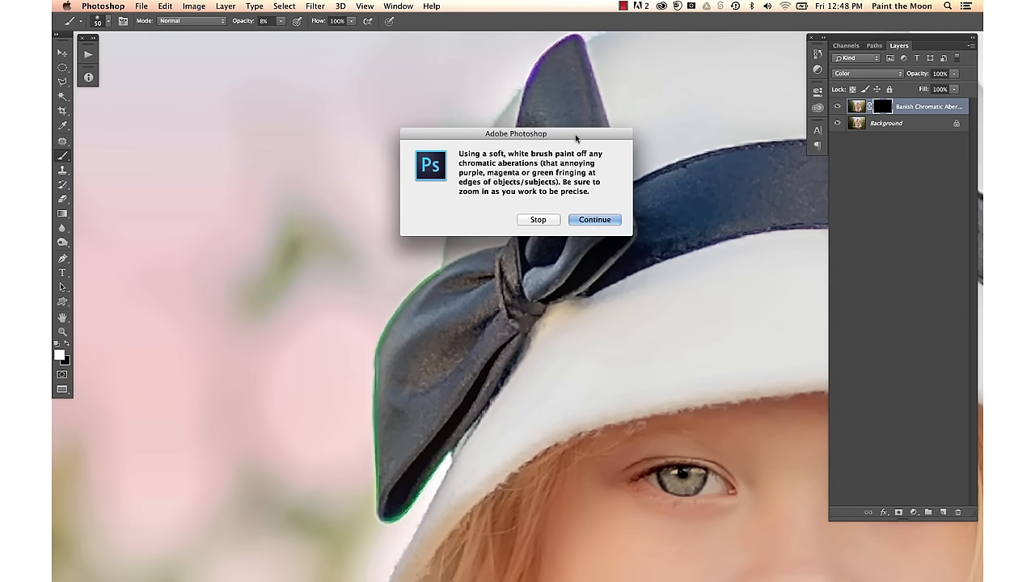
left_click(594, 219)
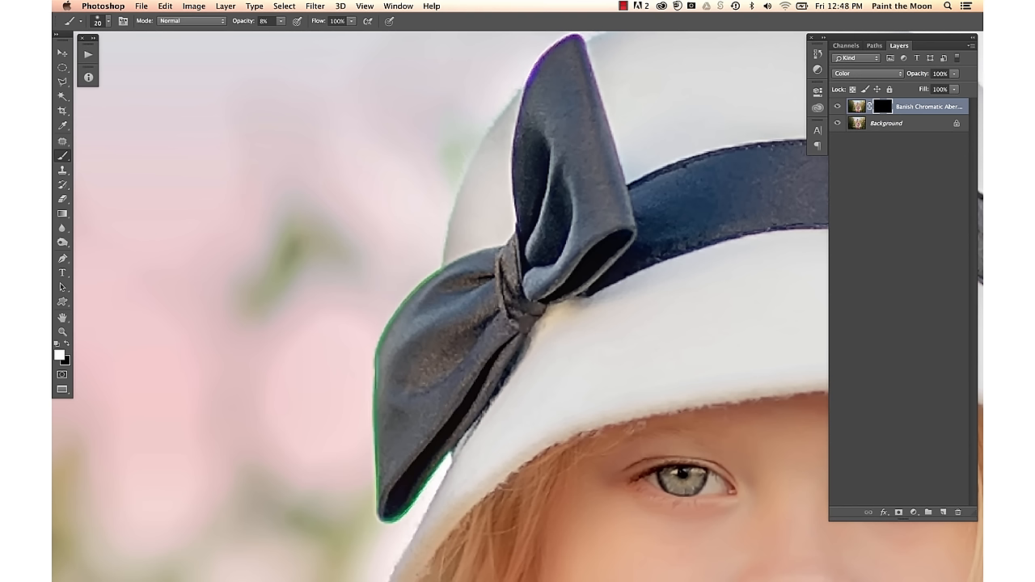
mouse_move(403, 323)
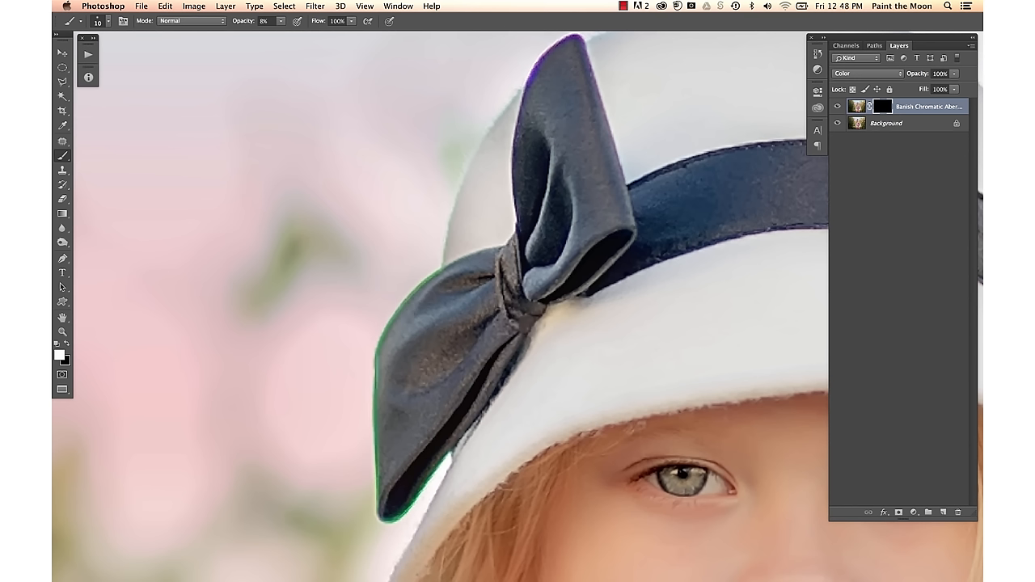
Set the brush opacity to 100 for painting on the mask
type("100")
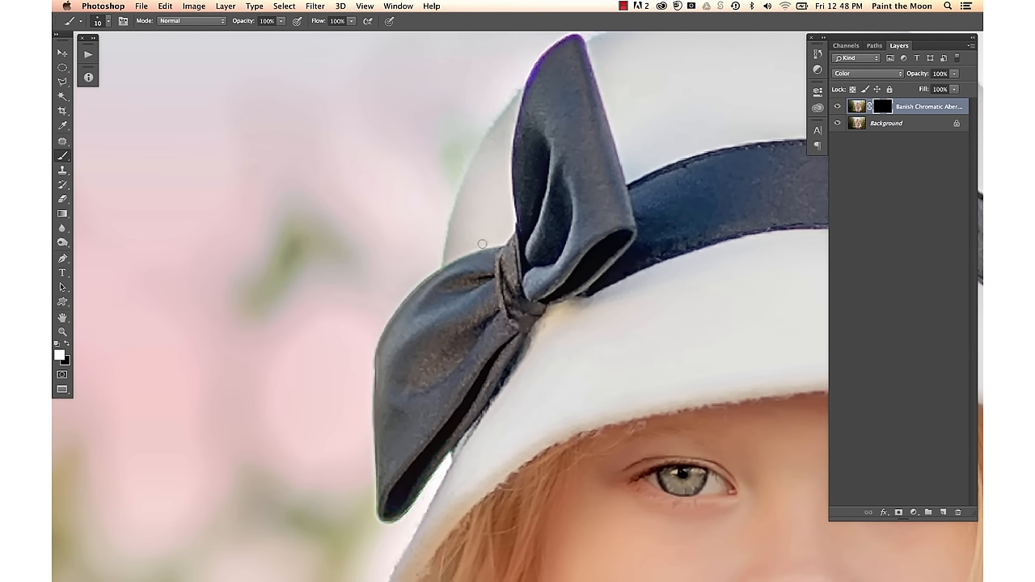
mouse_move(458, 204)
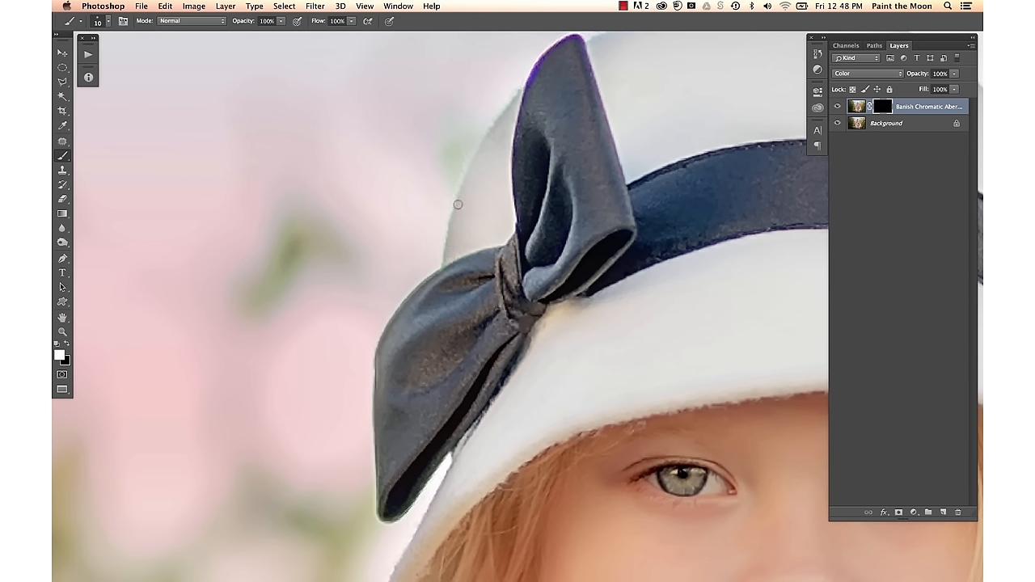
mouse_move(494, 119)
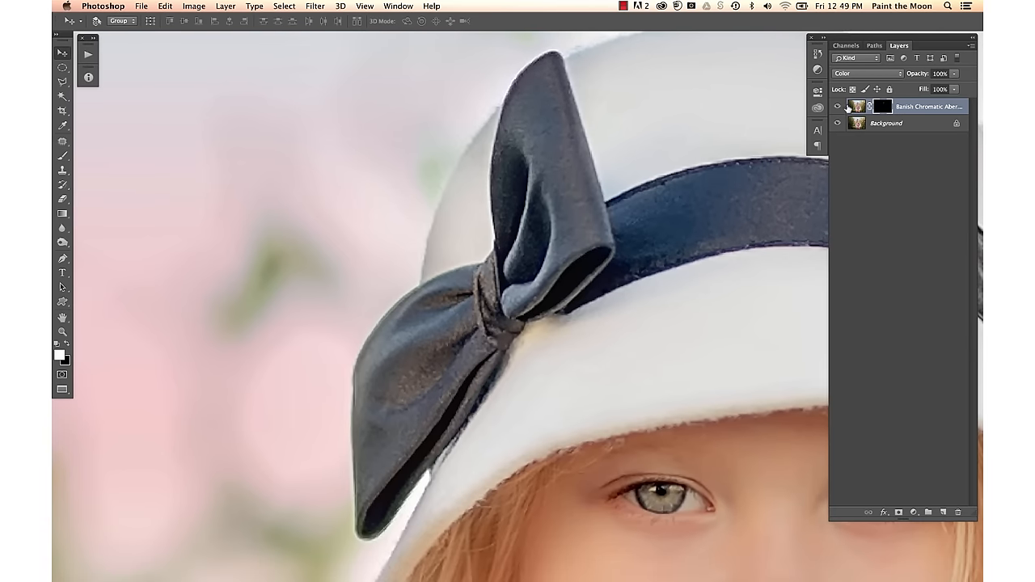
left_click(837, 106)
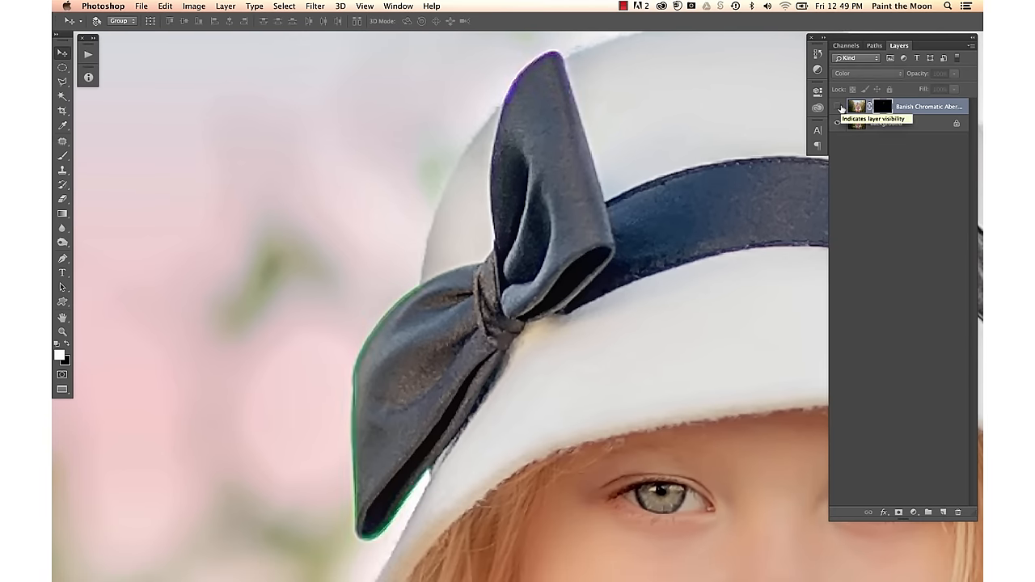
left_click(841, 106)
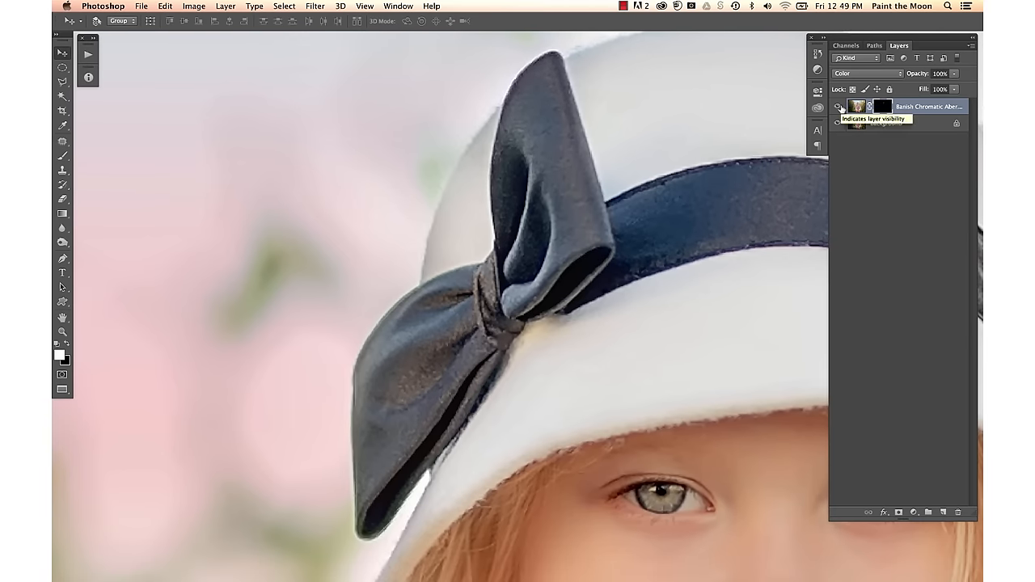